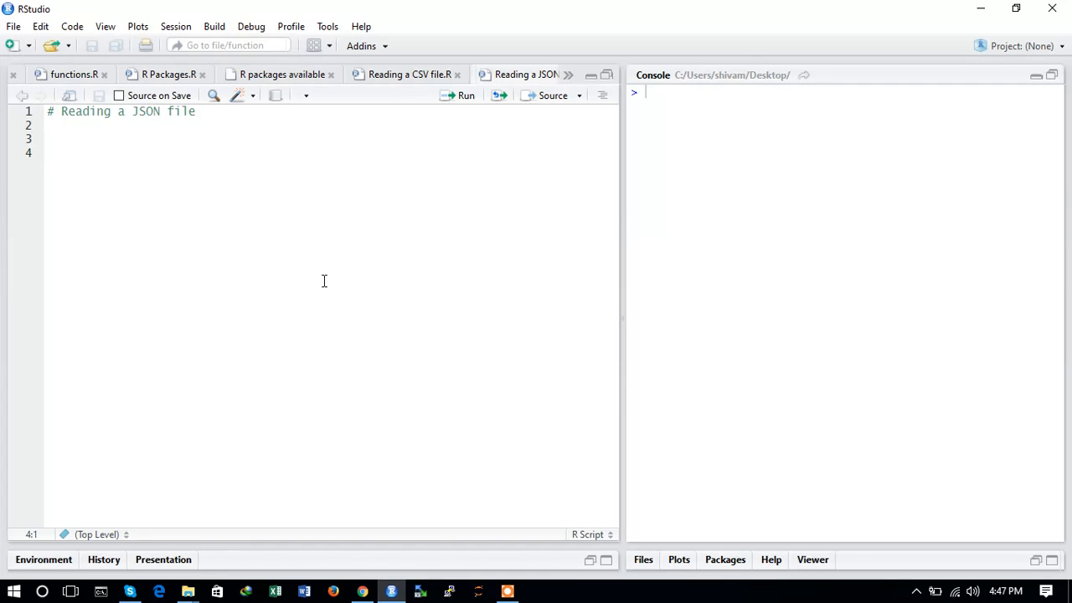
Add a commented-out install.packages("rjson") line to the script.
text(in)
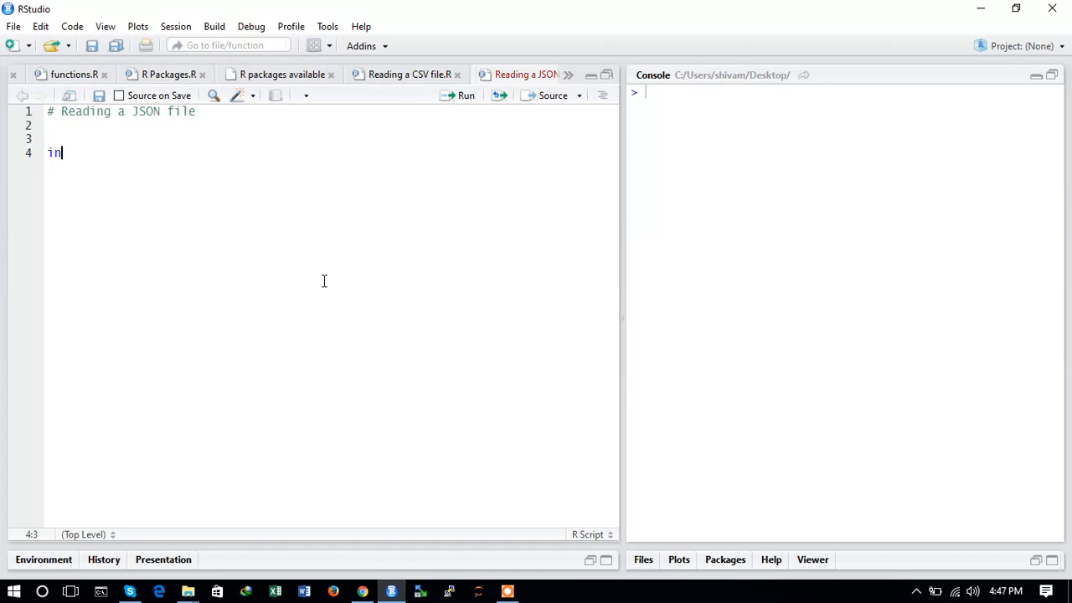
text(stall.packages(")
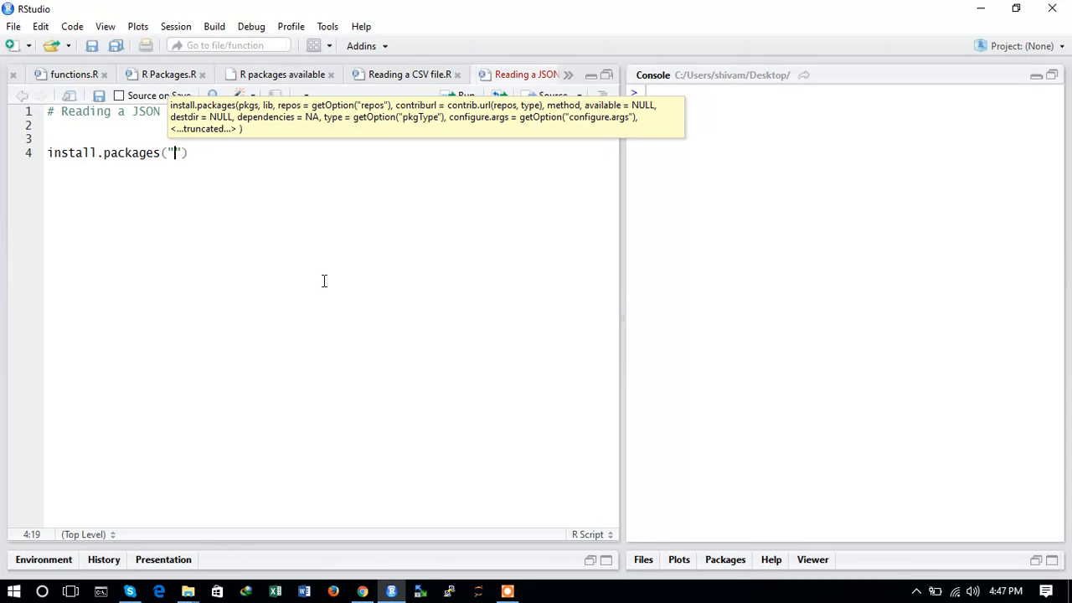
text(rj)
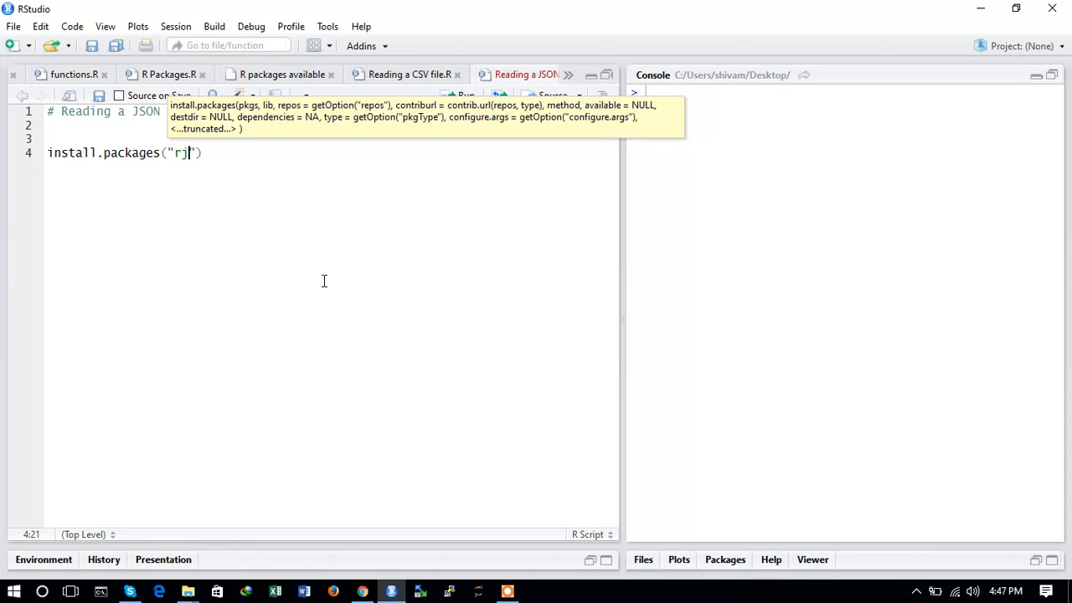
text(so)
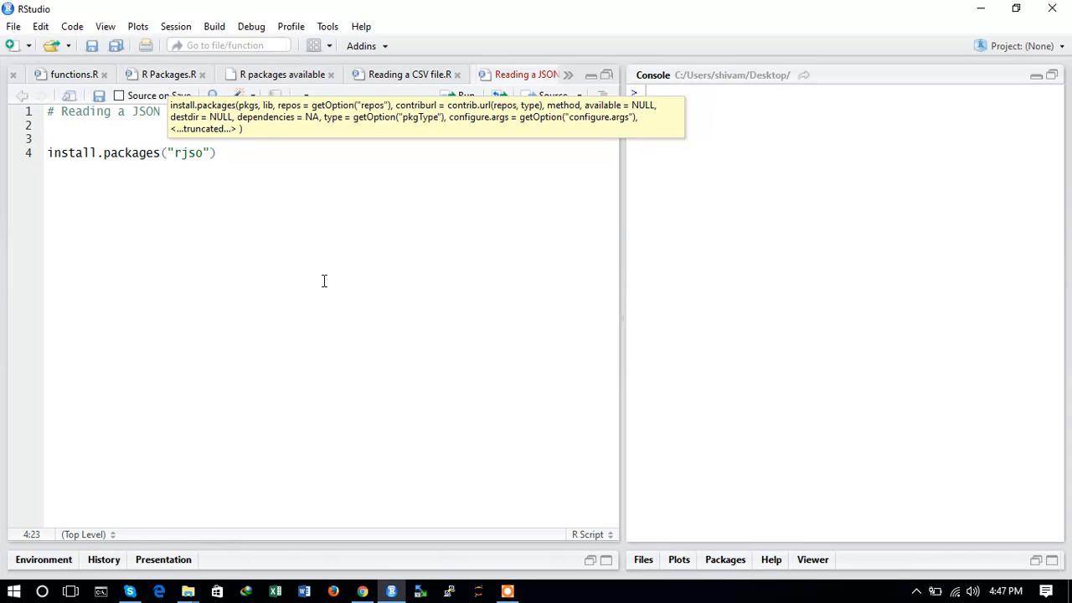
text(n)
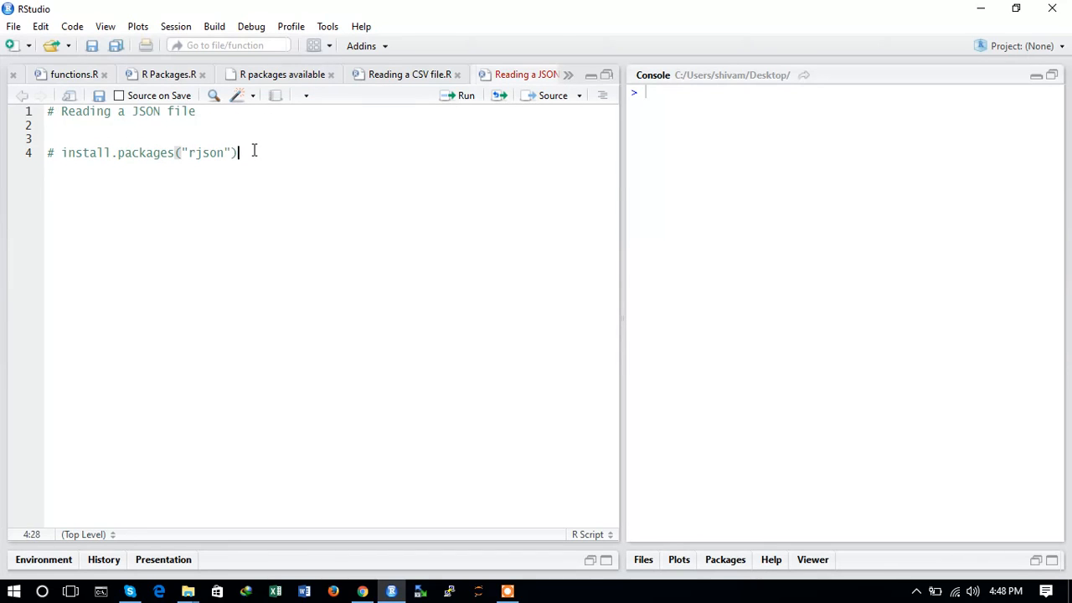
Add a library(rjson) line on line 6, followed by a new blank line.
text(lib)
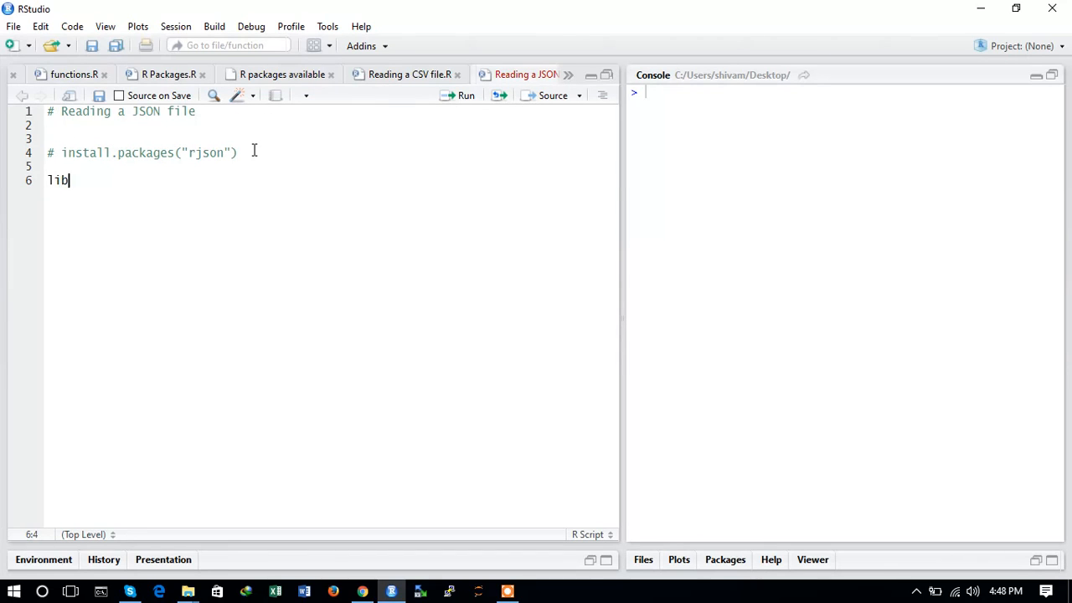
text(rary()
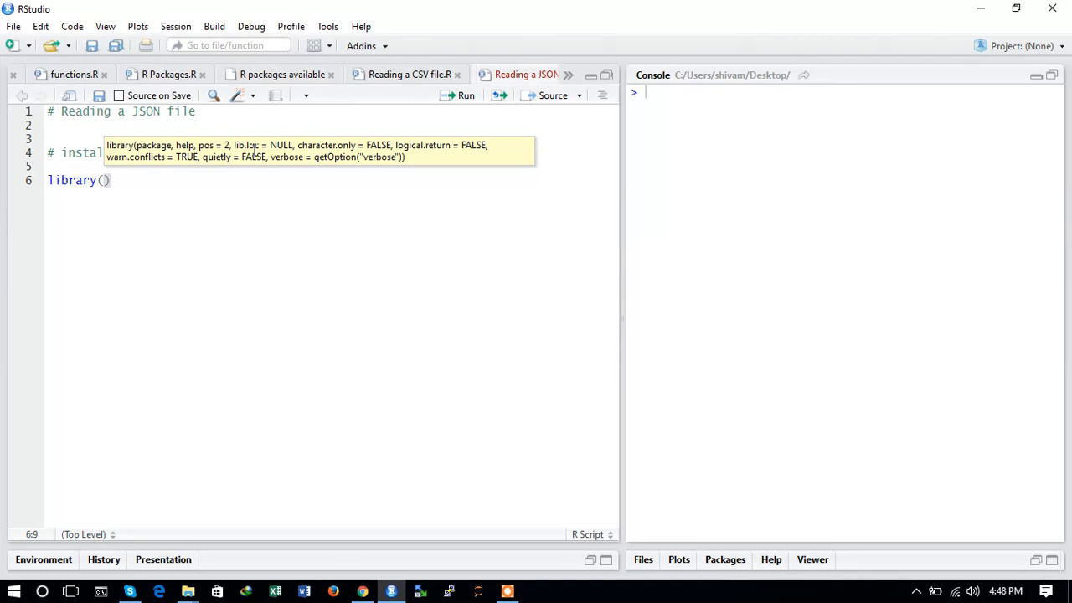
text(rjs)
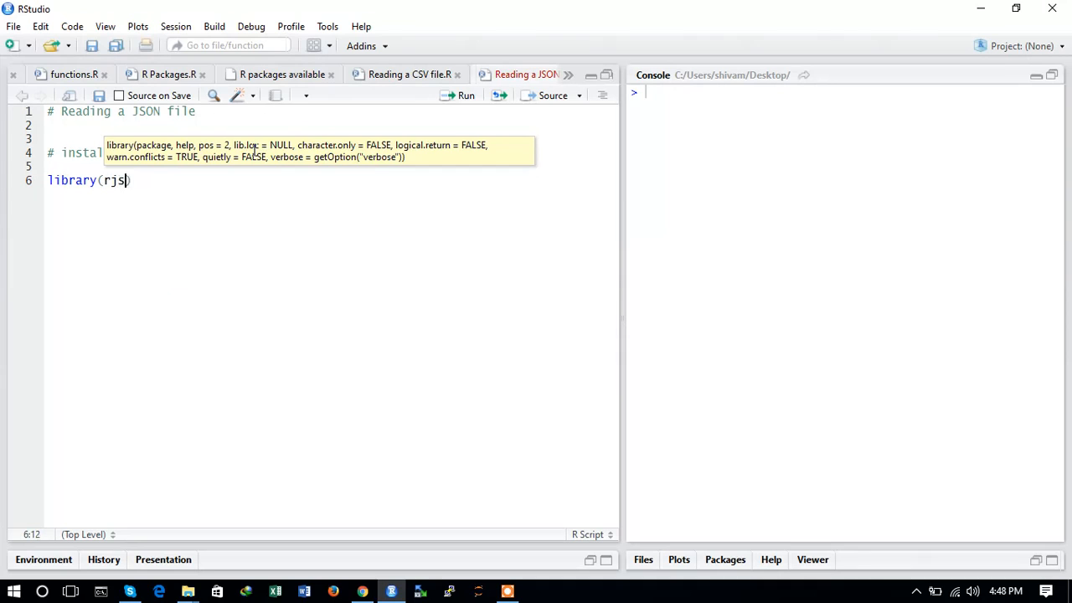
text(on)
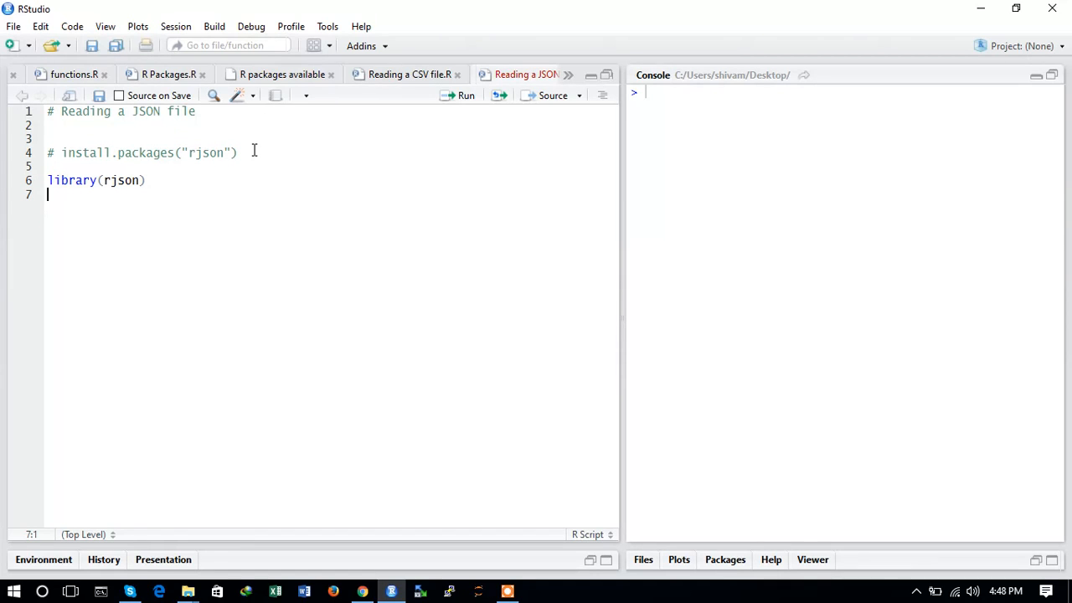
key(enter)
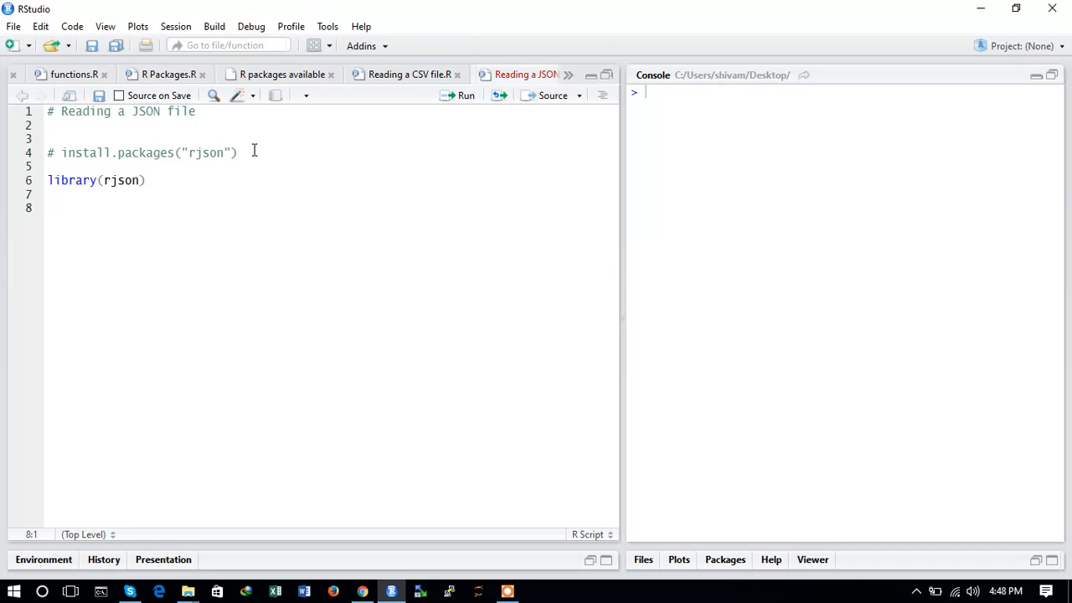
Replace the partial 'set' with getwd() to print the working directory (Desktop).
text(set)
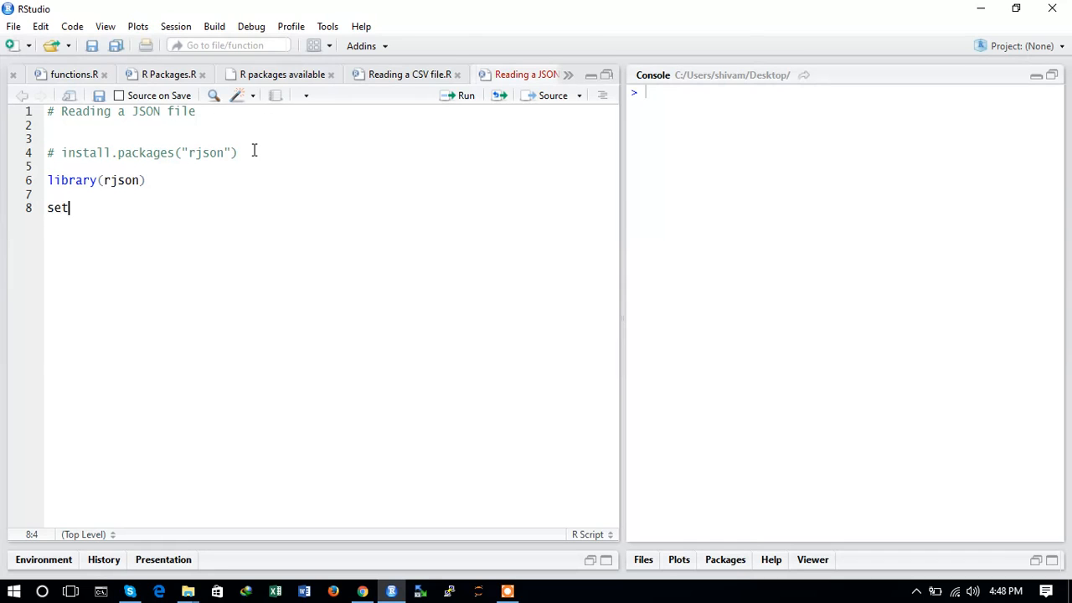
key(backspace)
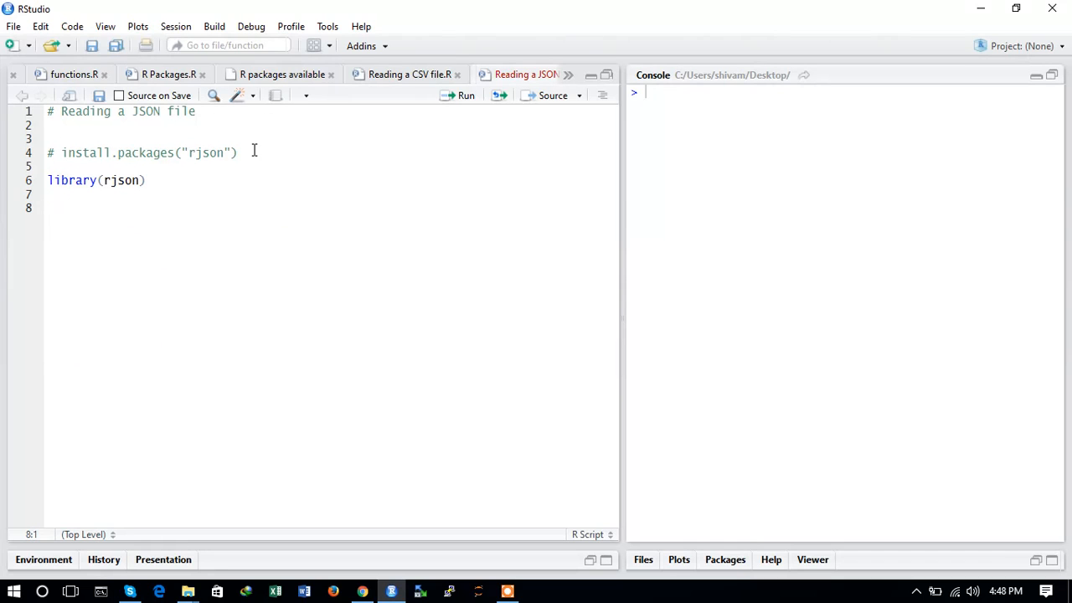
text(getwd()
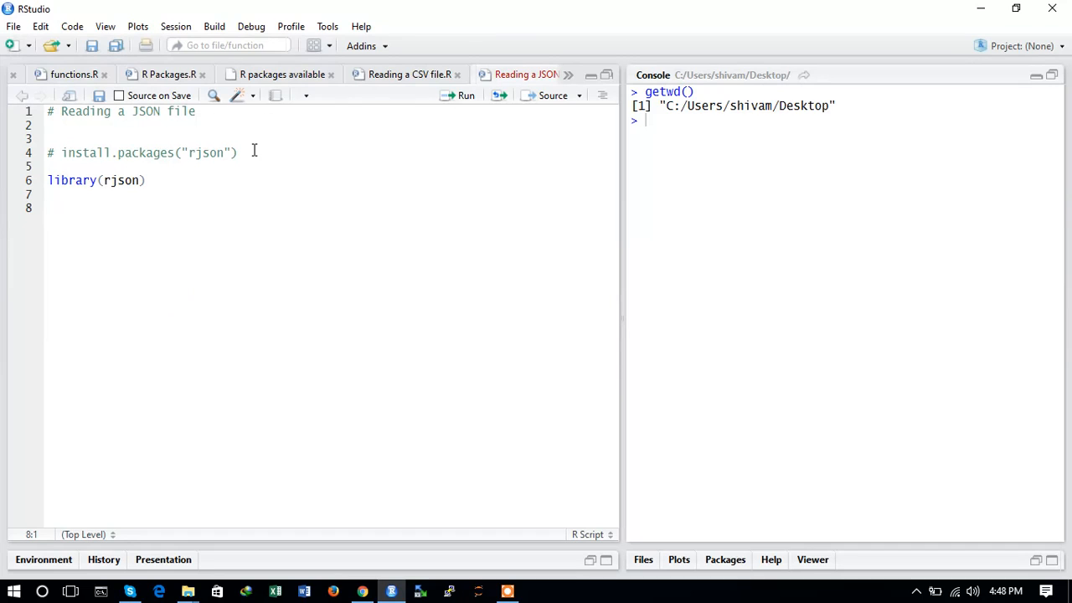
Write data = fromJSON(file = "world_bank.json") in the script.
text(d)
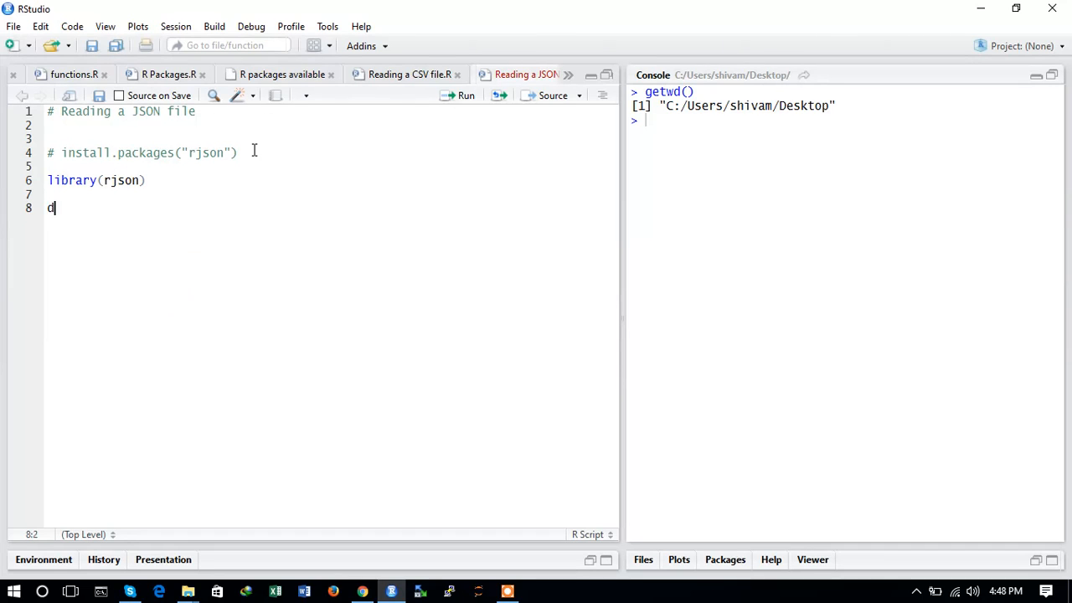
text(ata)
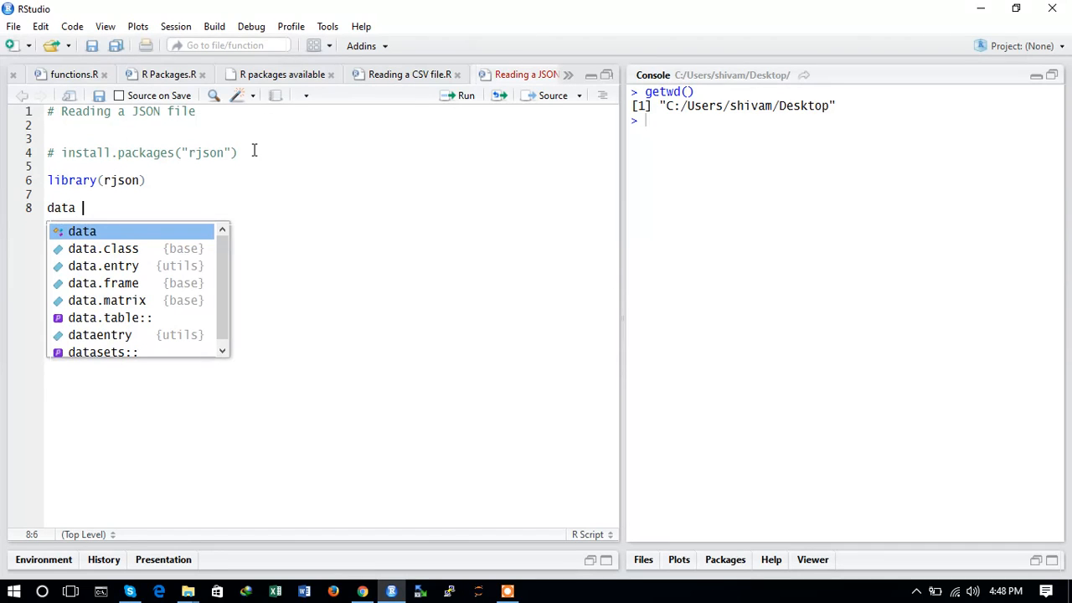
text(=)
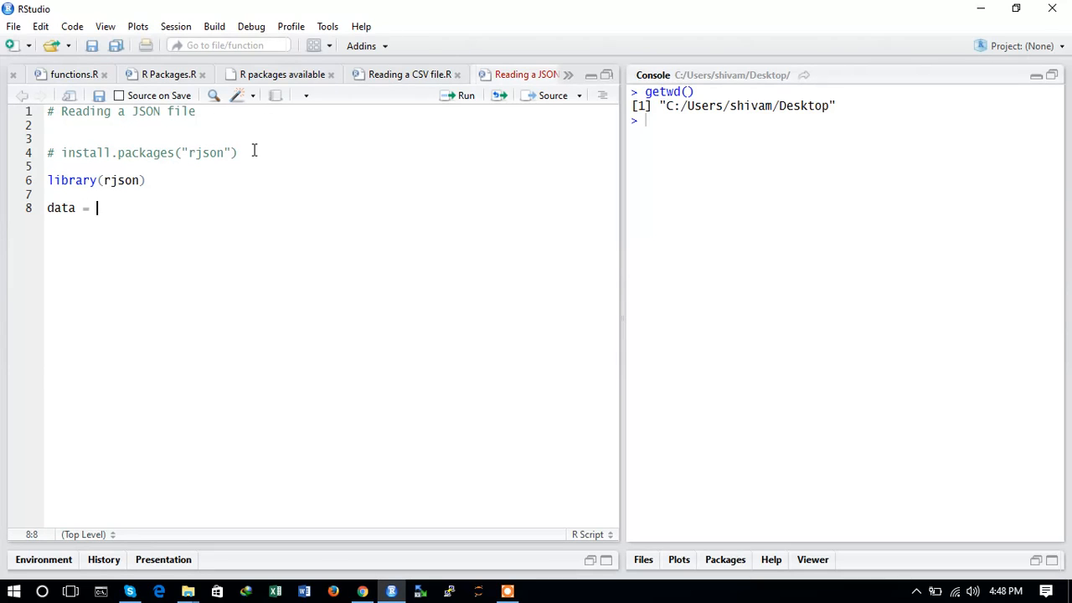
text(from)
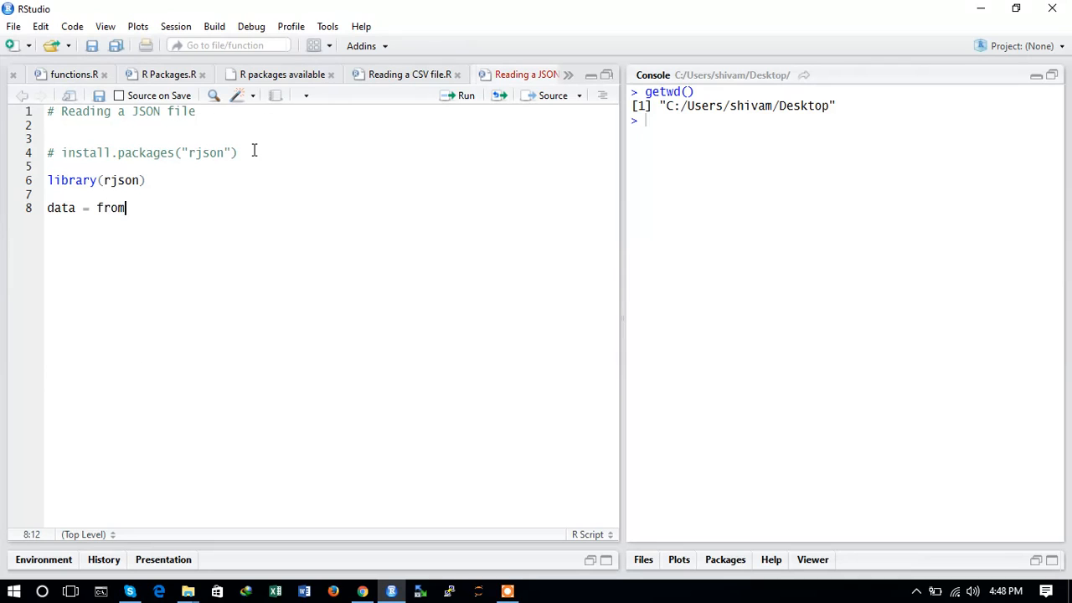
text(JSON())
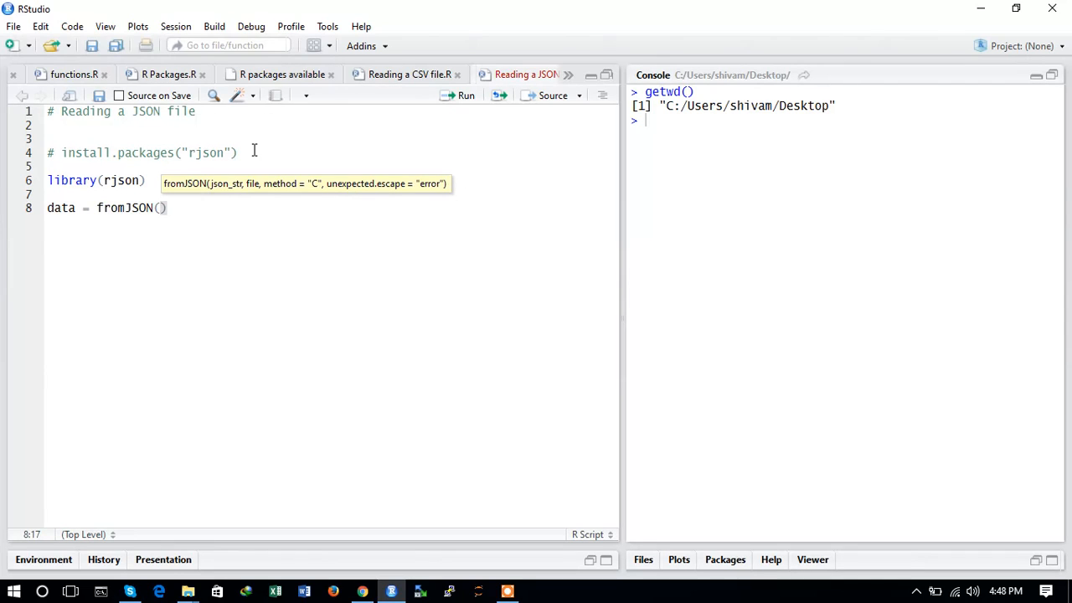
text(file =)
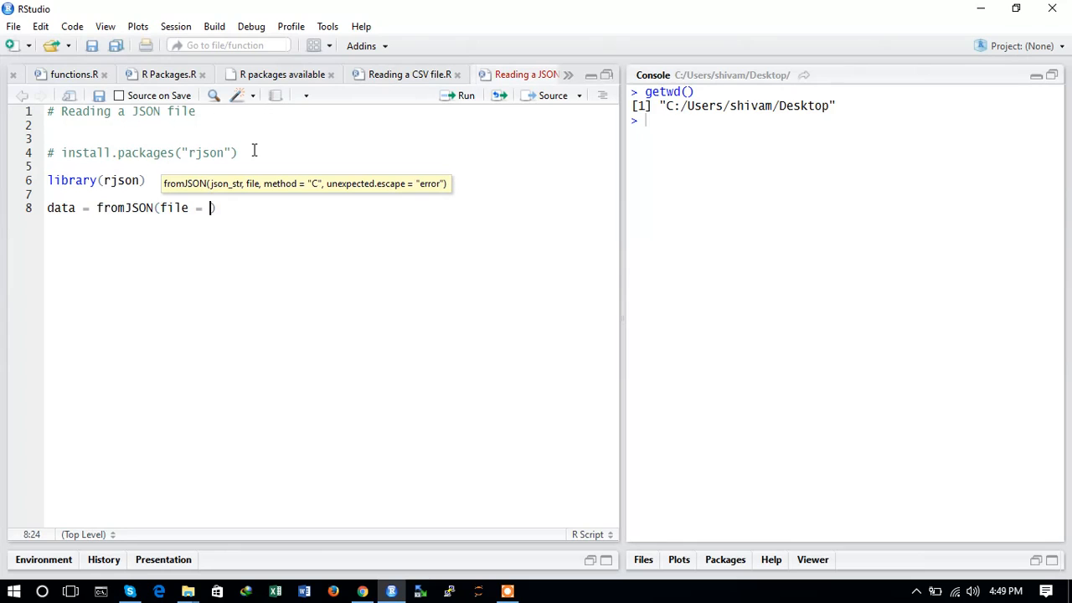
text("worl)
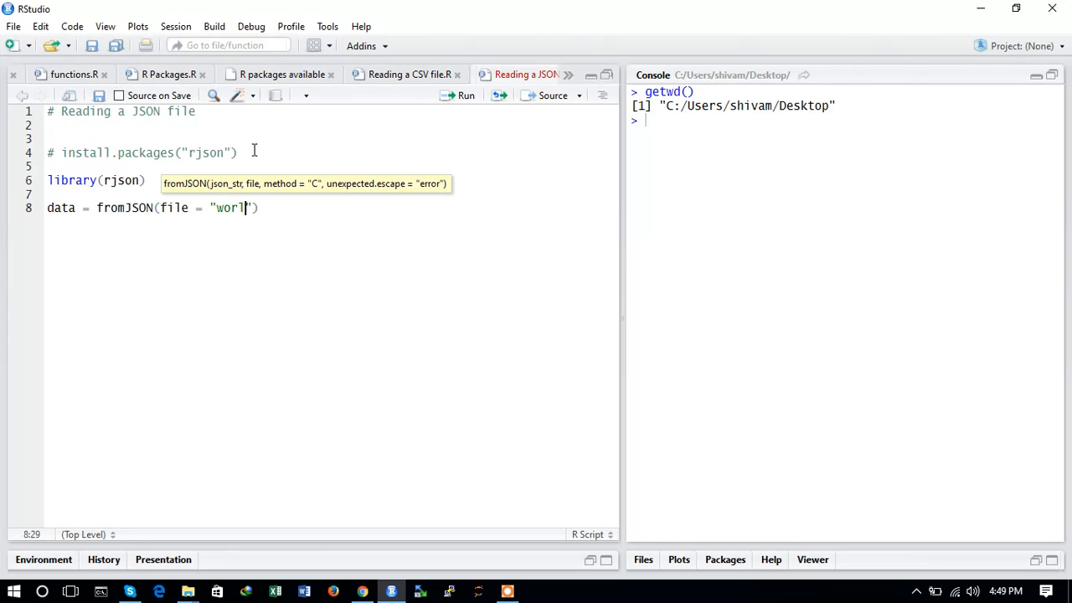
text(d_bank.json)
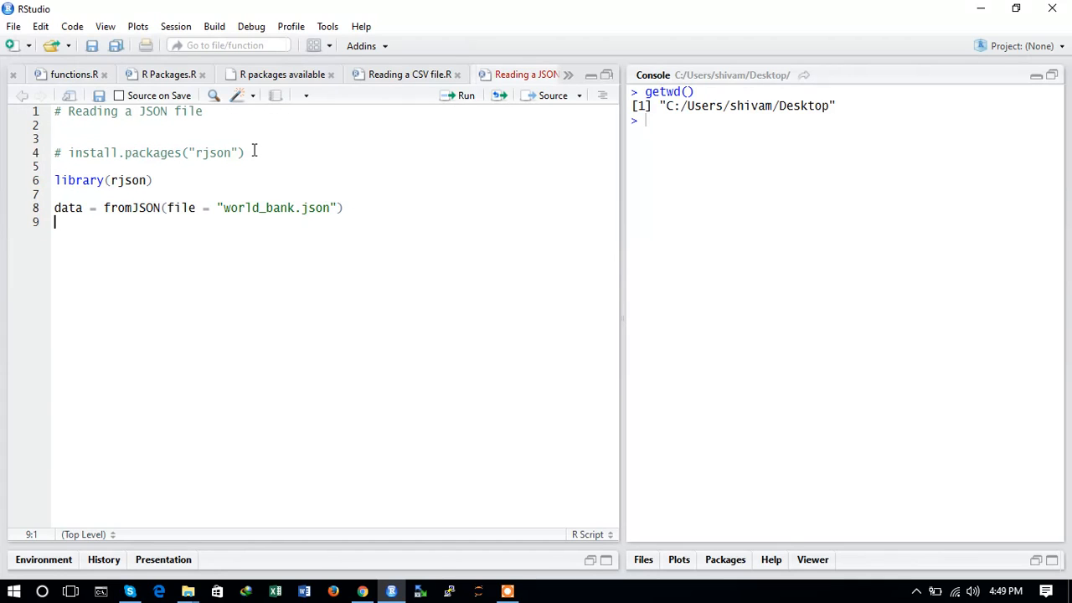
Add a print(data) line below the read line.
text(p)
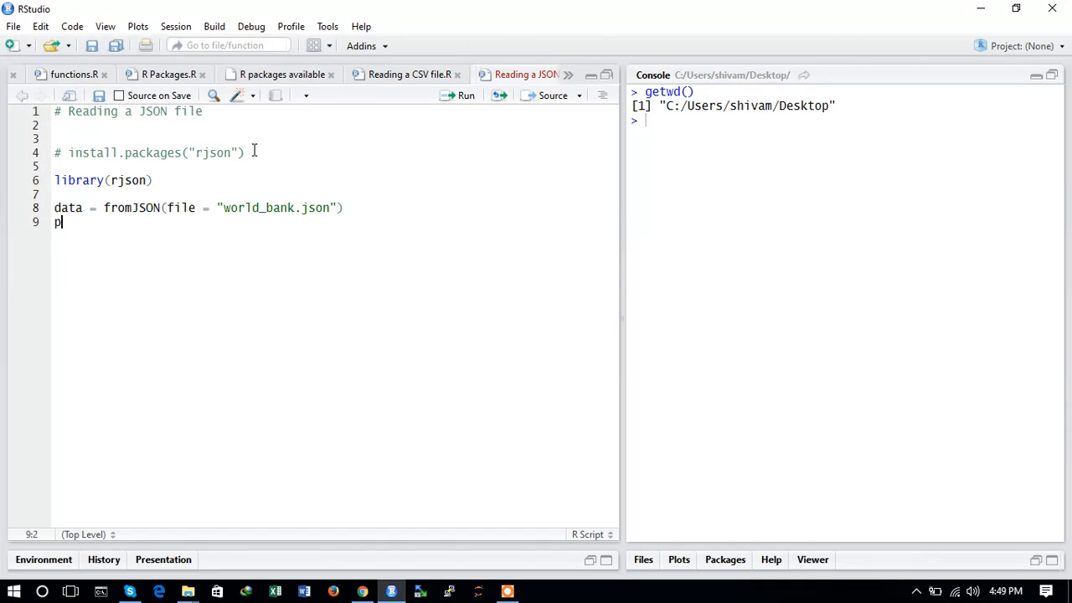
text(rint(da)
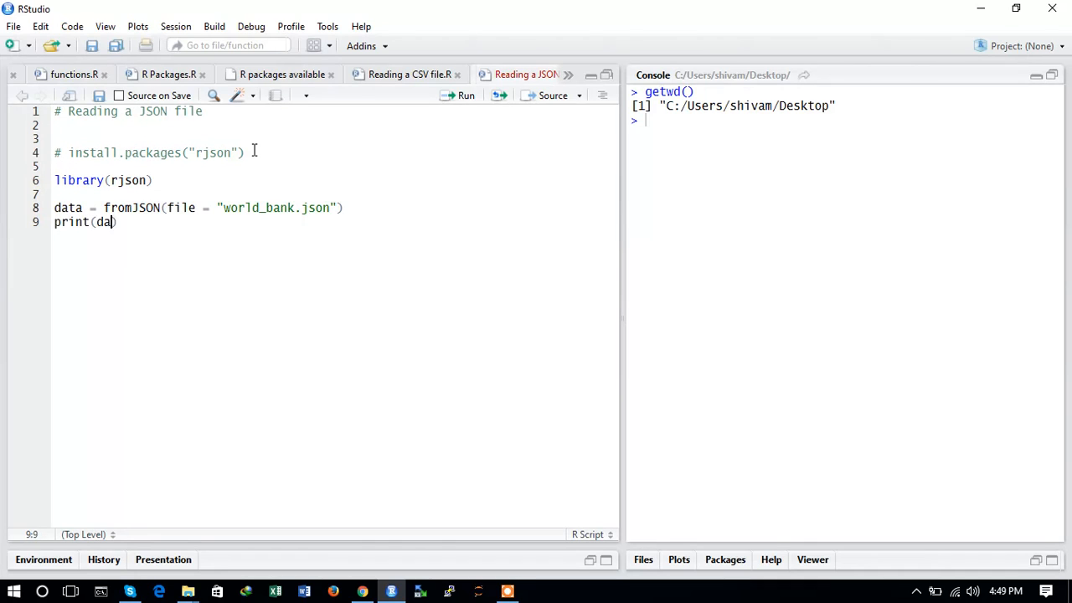
text(ta)
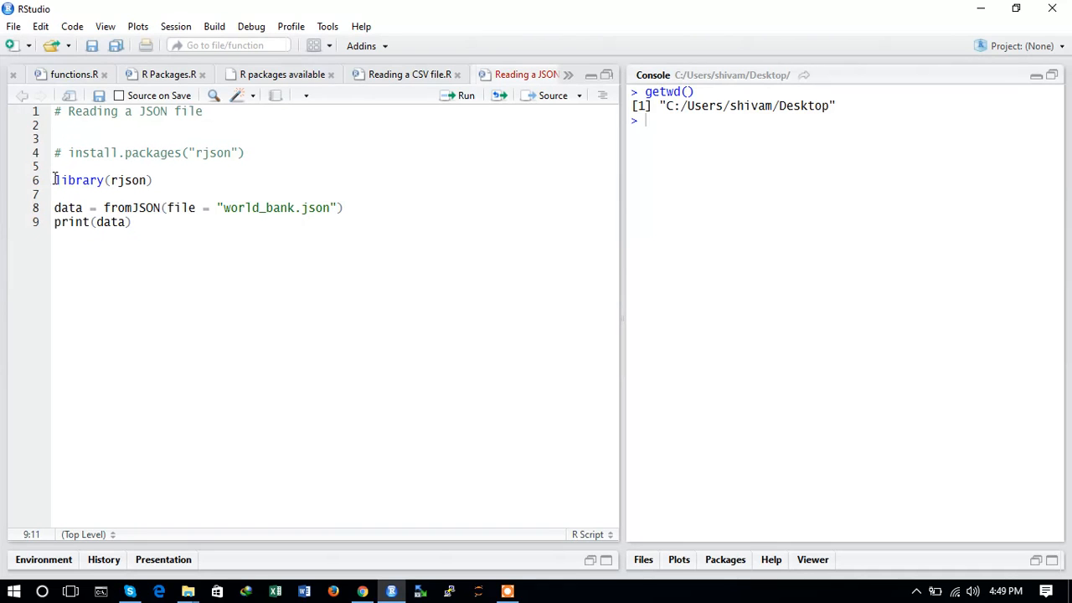
Run lines 6–9 to print the World Bank JSON record, then add new lines below.
drag(55, 180, 132, 221)
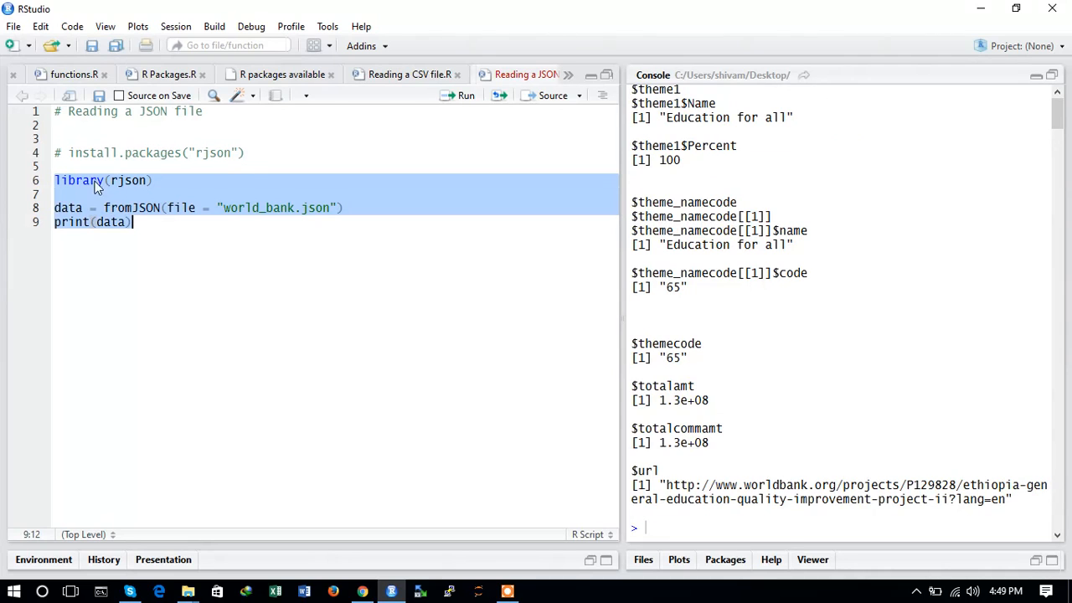
mouse_move(142, 197)
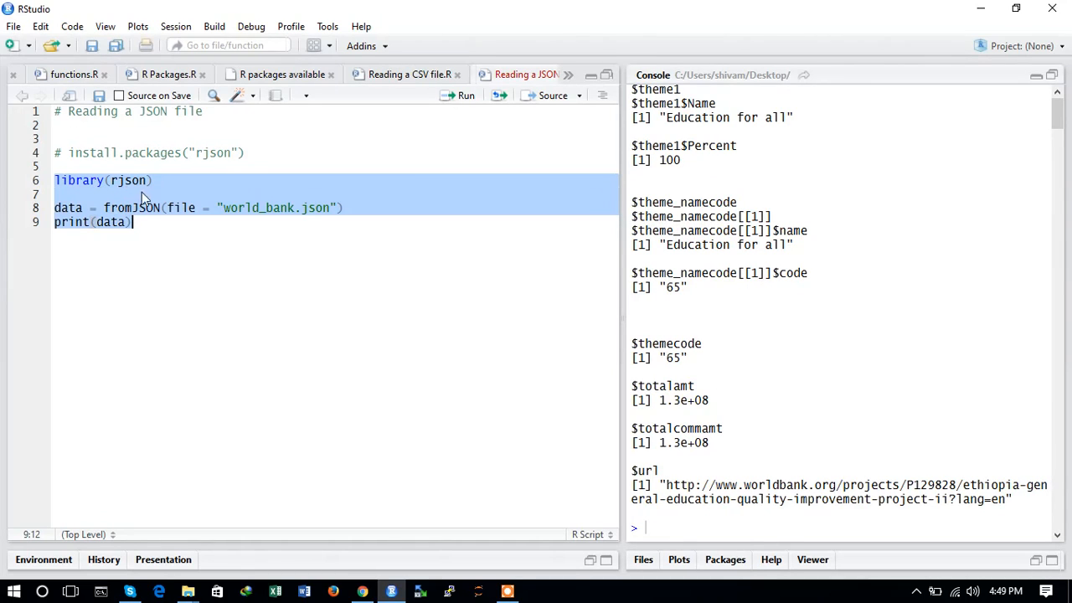
click(131, 221)
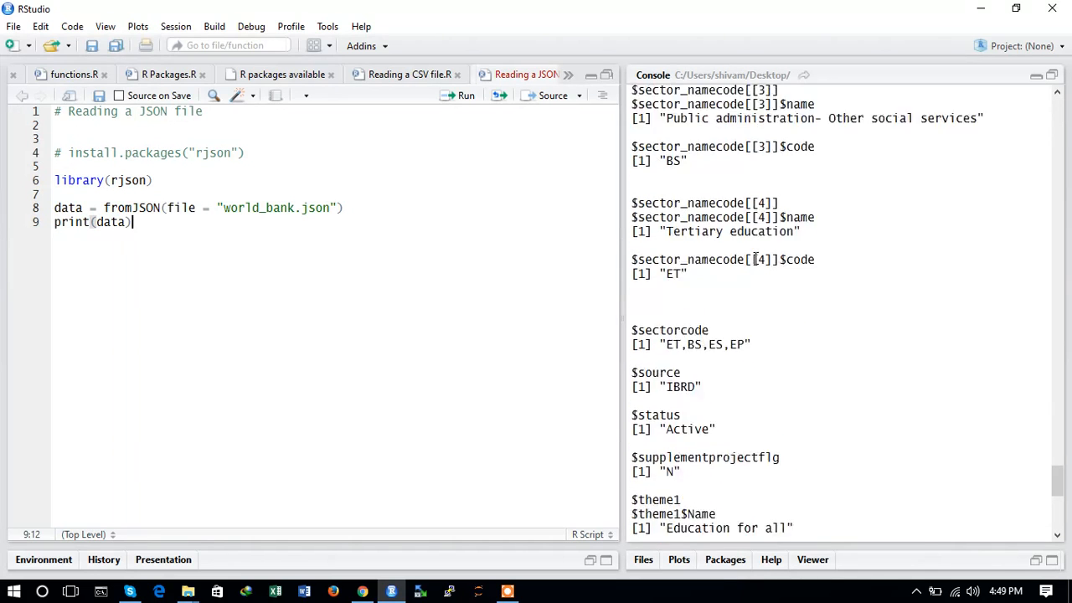
scroll(down, 3)
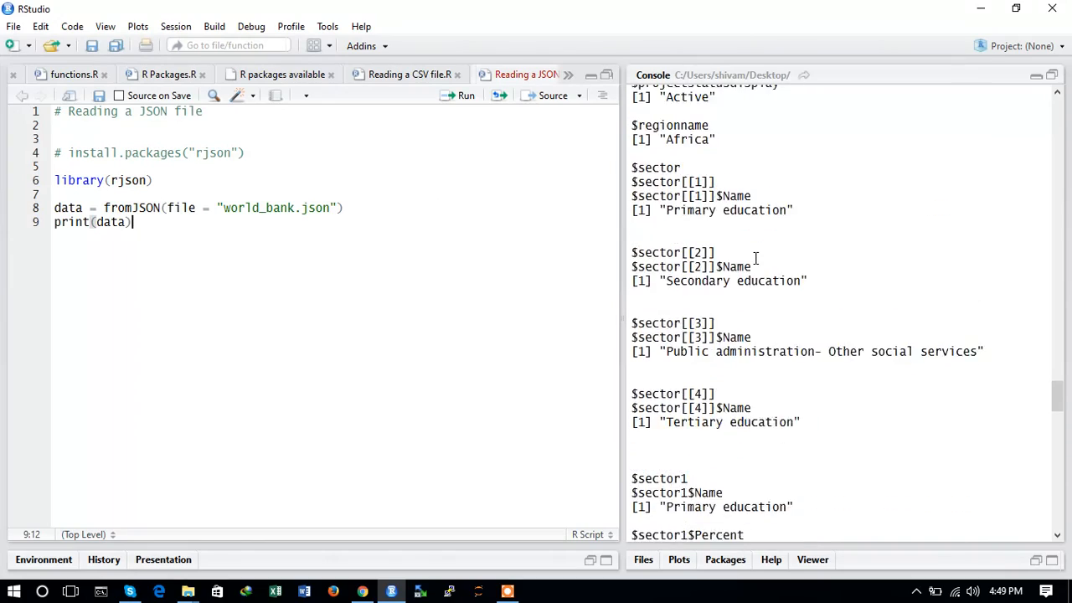
scroll(down, 3)
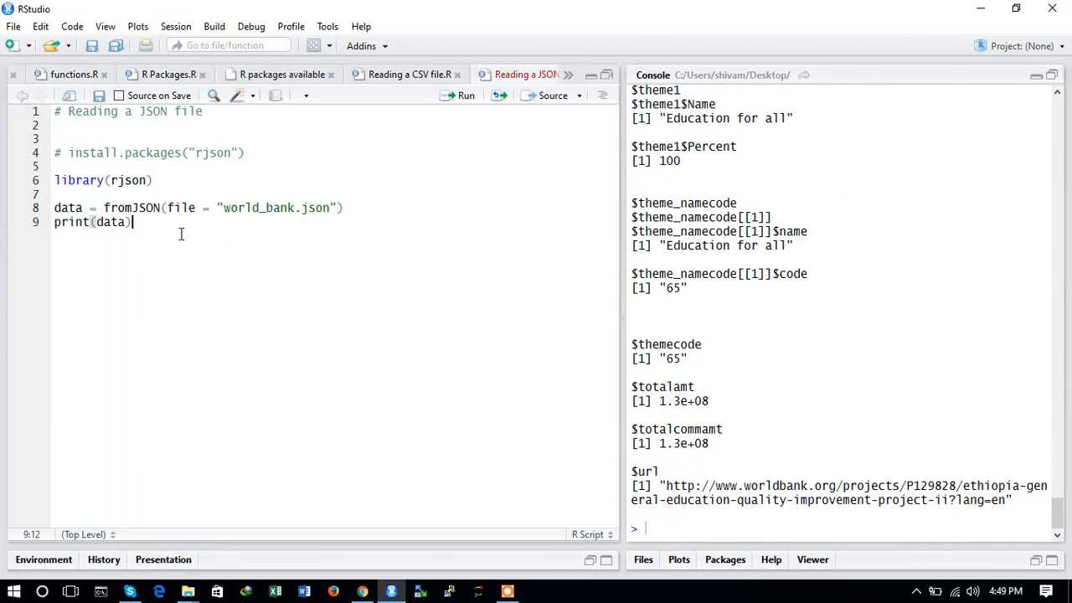
key(Enter)
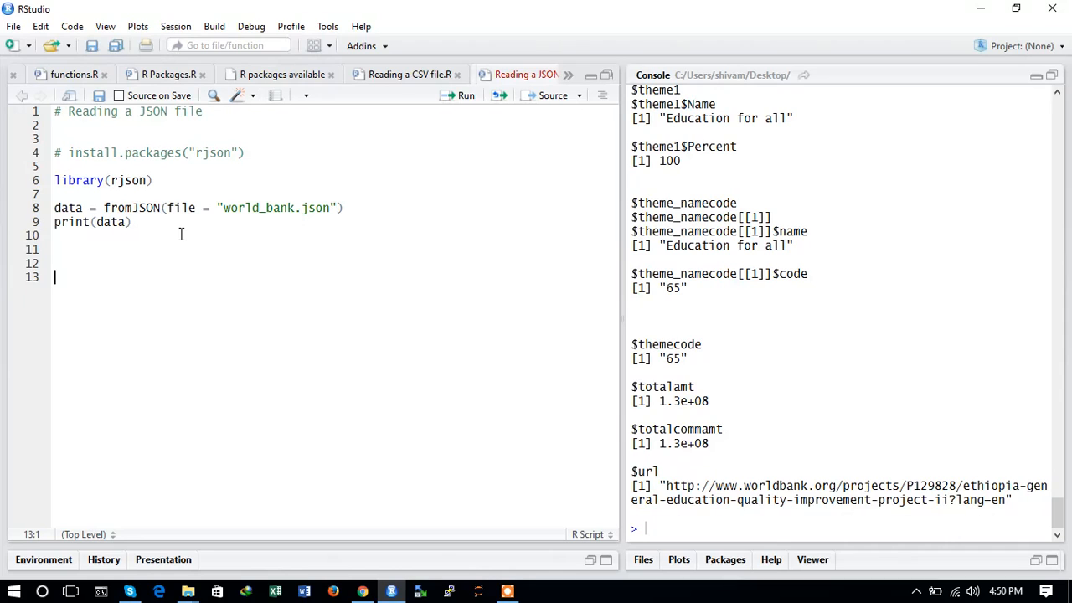
Write data_frame <- as.data.frame(data) on line 13.
text(data_fr)
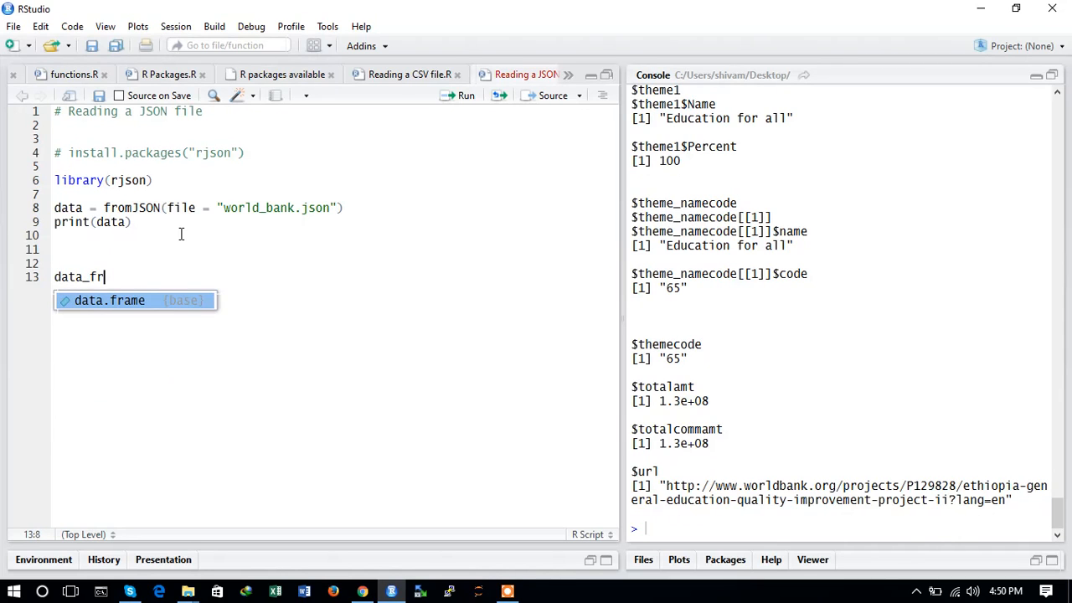
text(m)
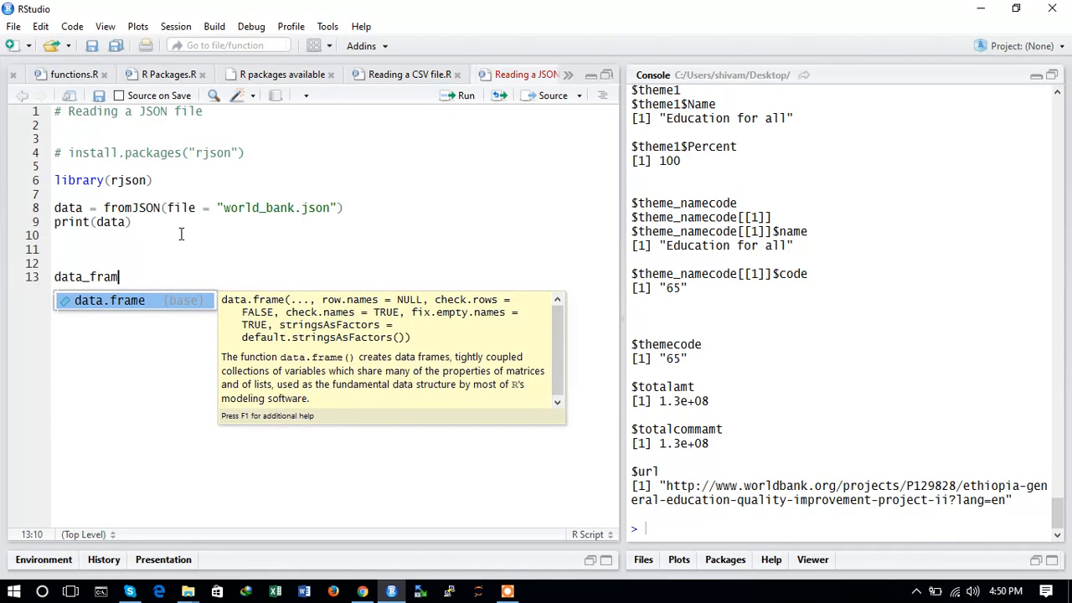
text(e)
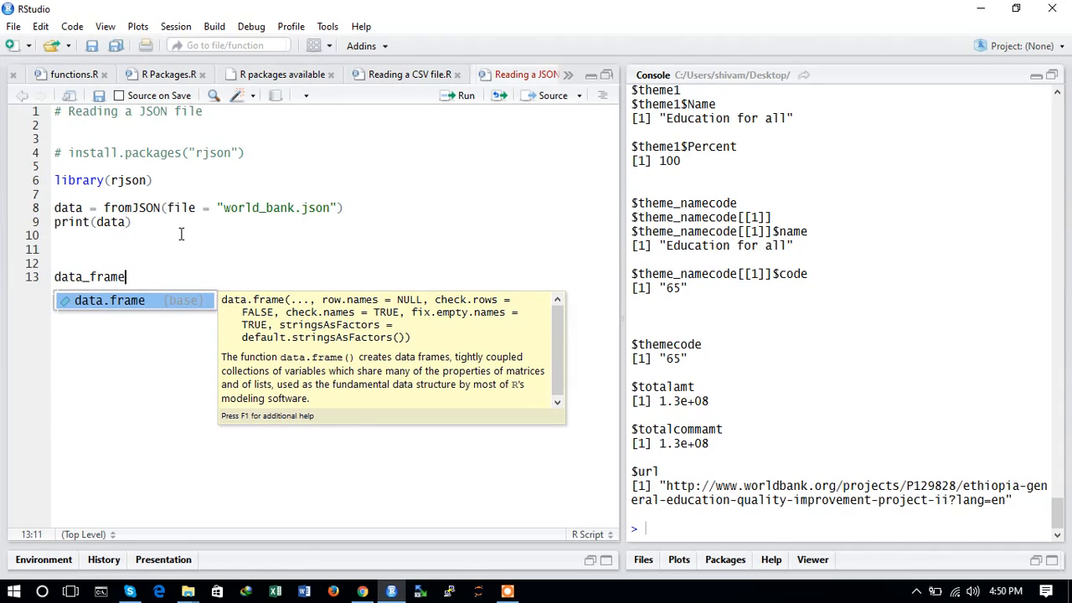
text(<-)
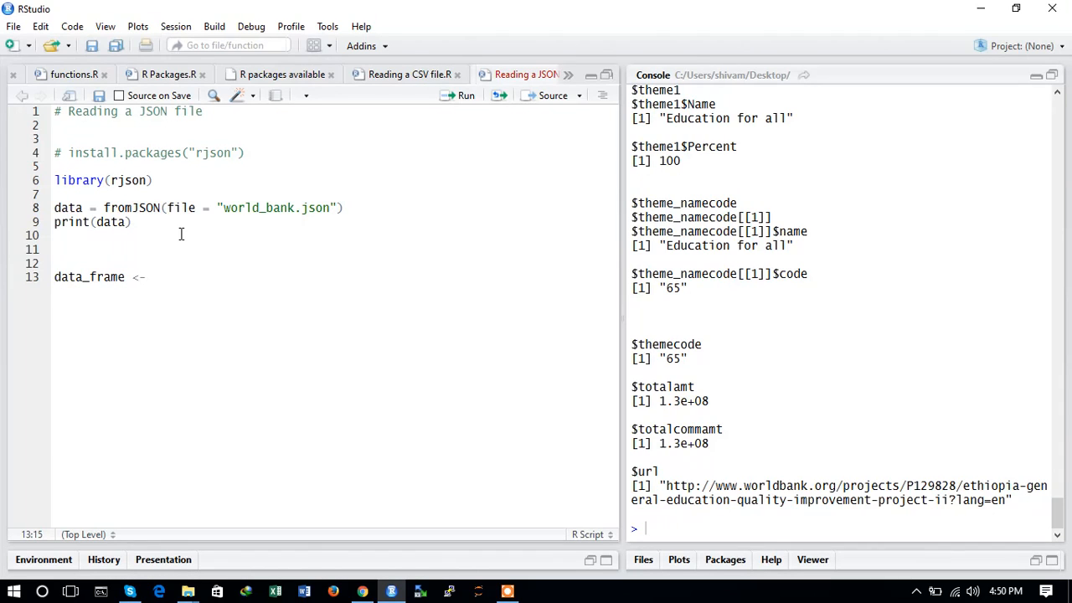
text(as)
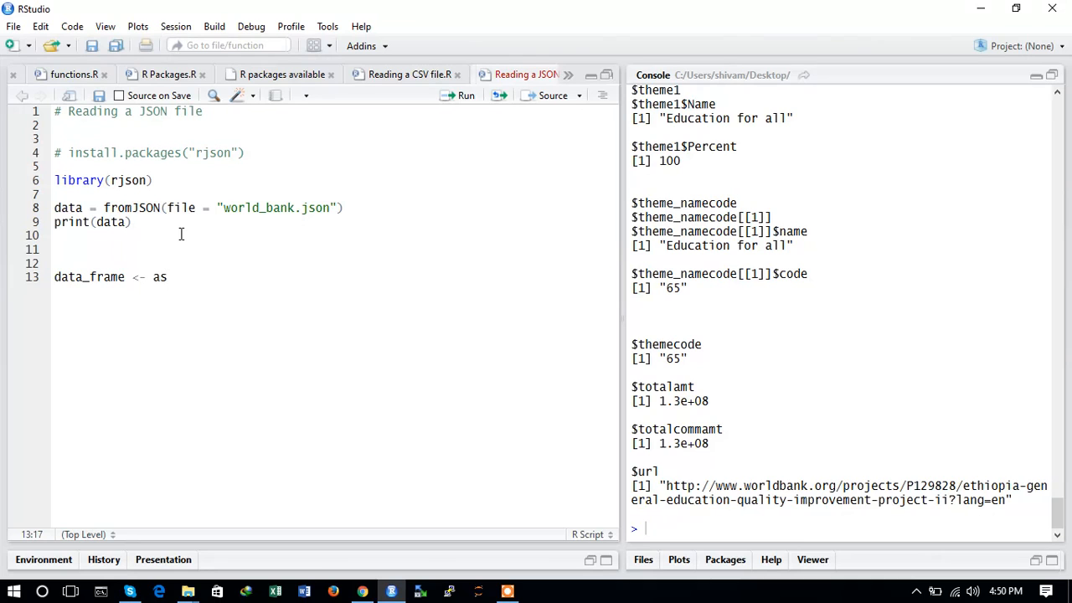
text(.data)
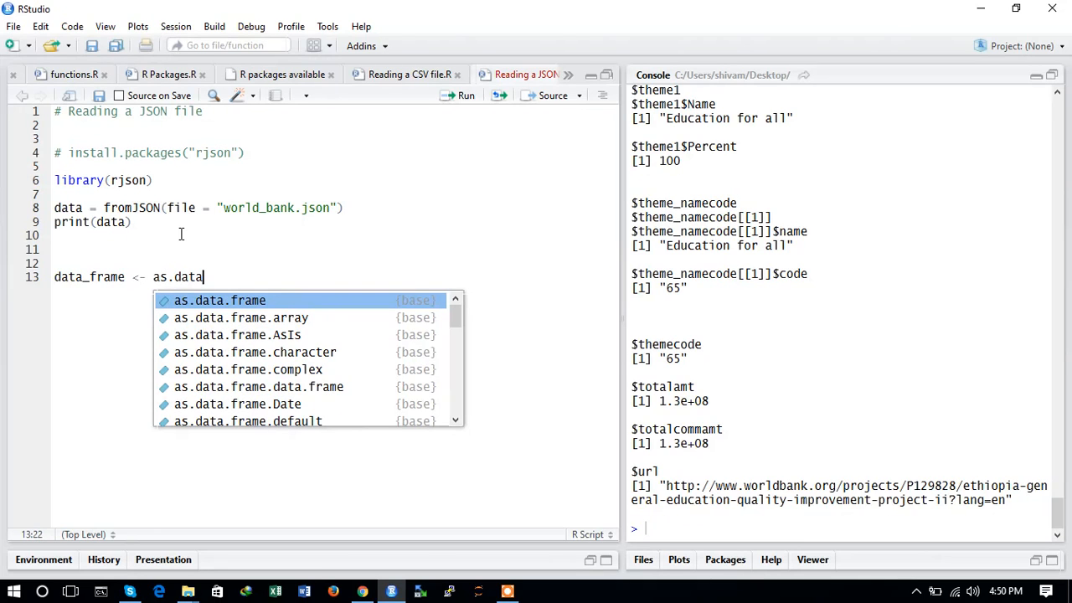
text(.frame()
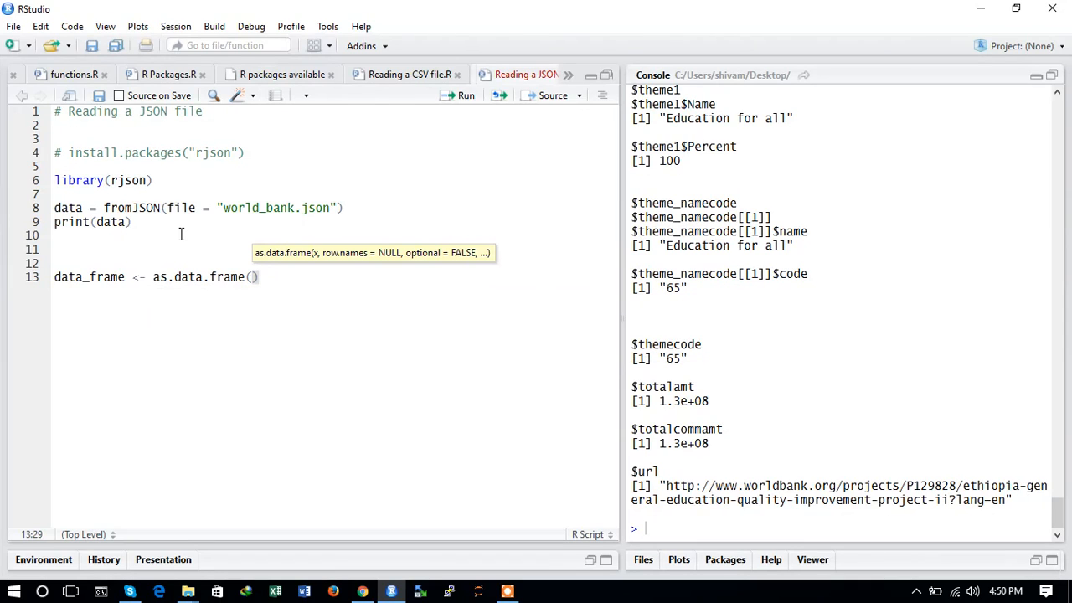
text(data)
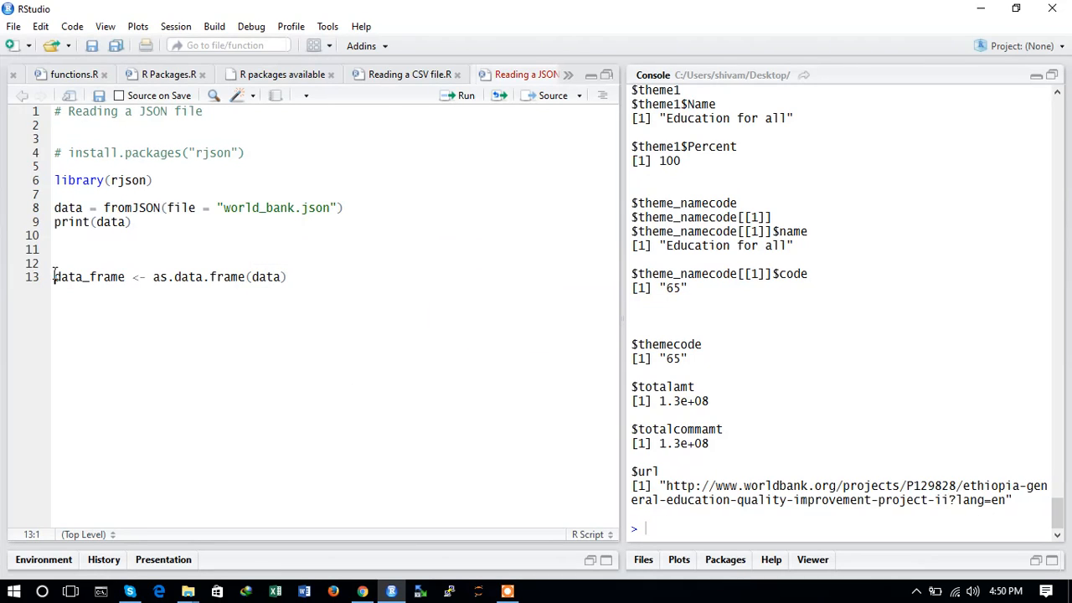
Add print(data_frame) on line 14.
text(pr)
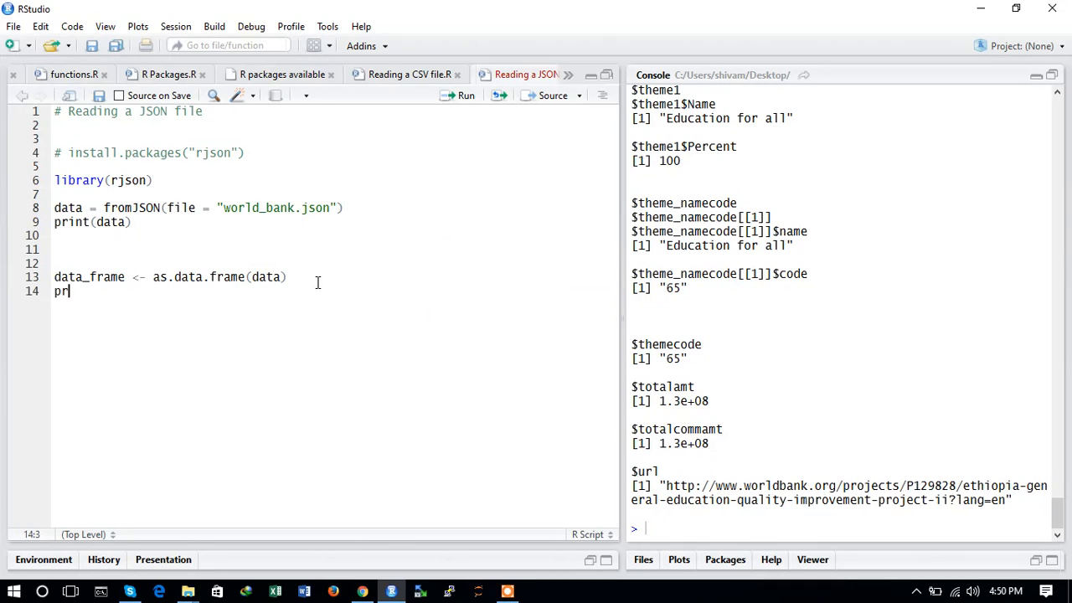
text(int())
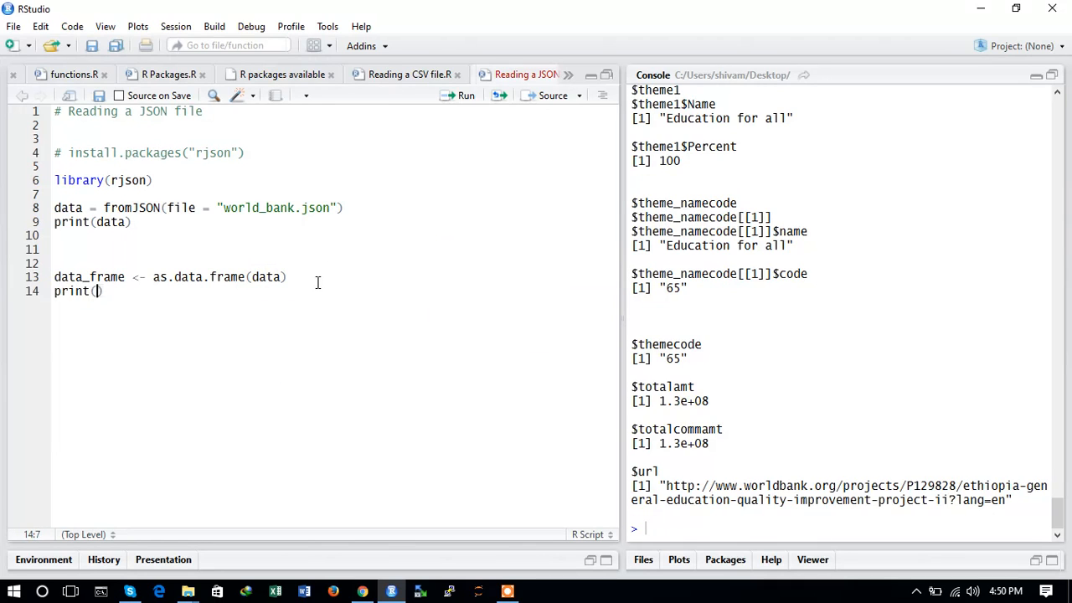
text(data_frame)
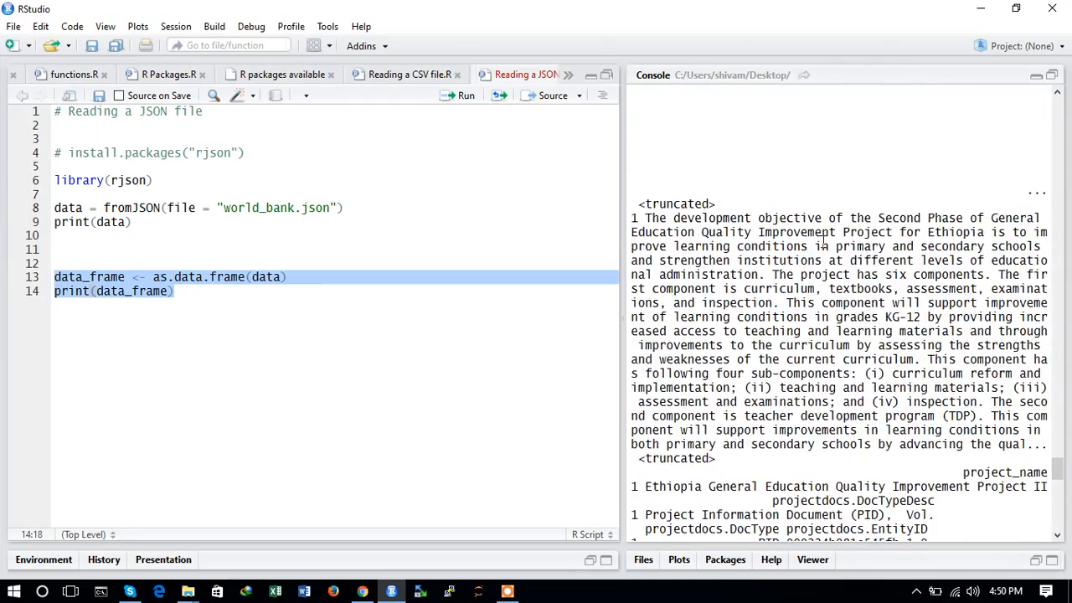
Scroll the printed data frame output and type "view" on line 16.
scroll(down, 3)
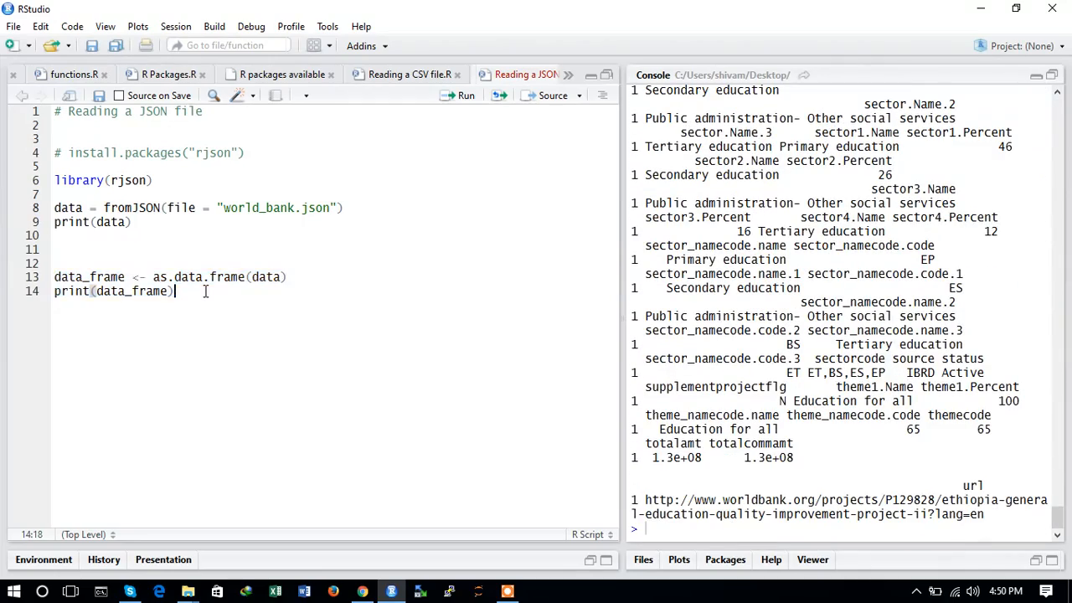
text(view)
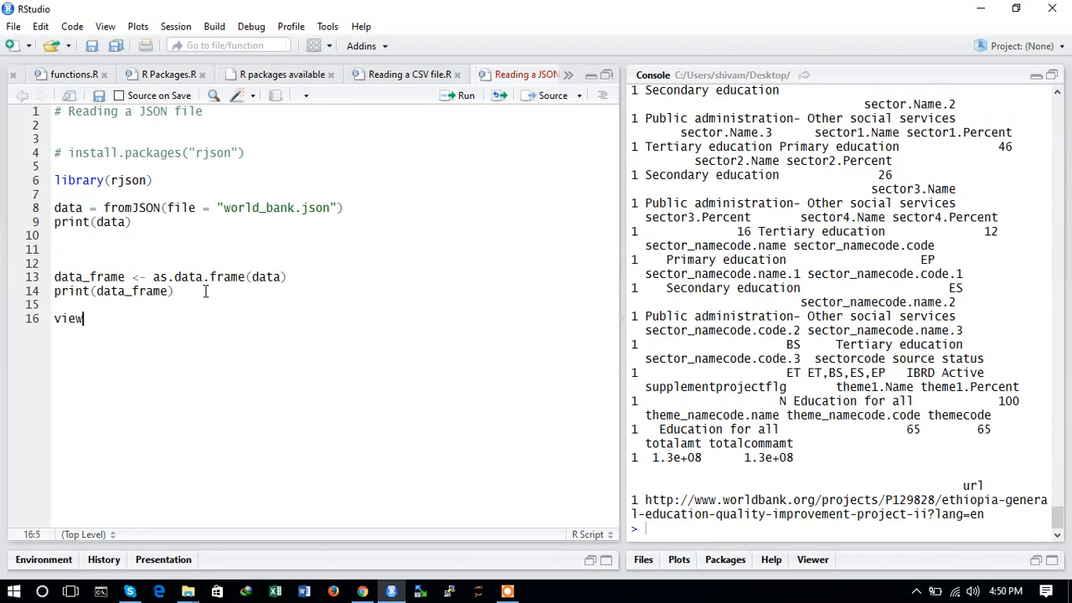
Complete and run view(data_frame), which errors, then select that line.
text(())
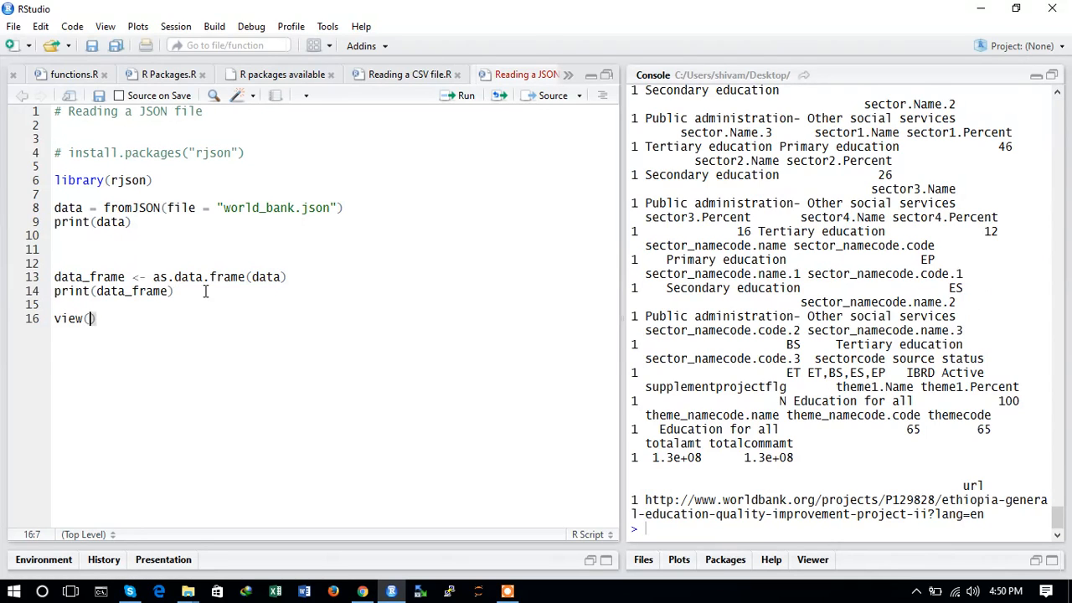
text(data_frame)
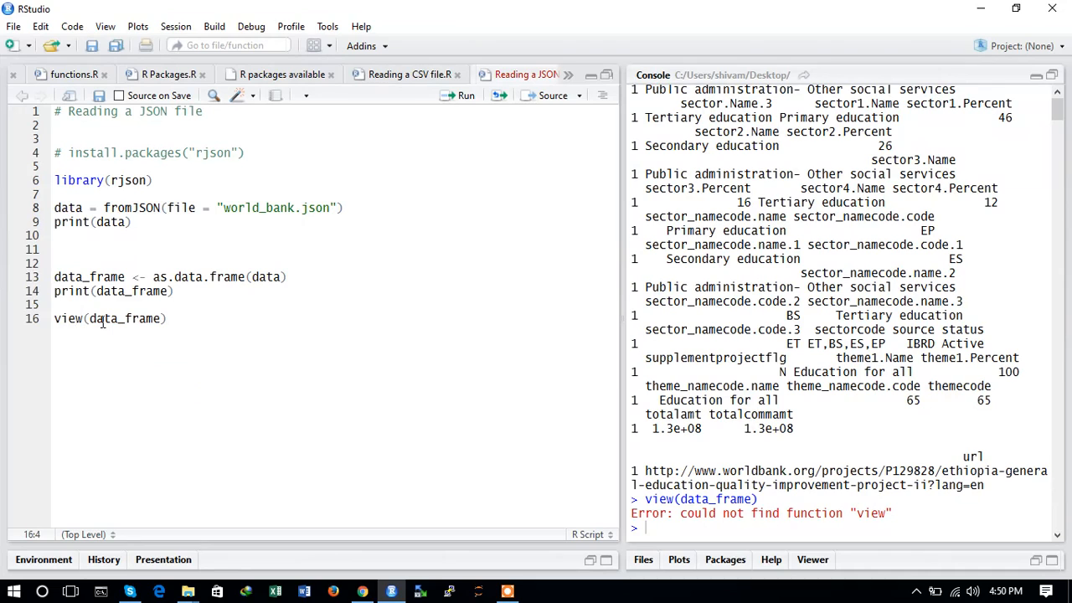
triple_click(109, 318)
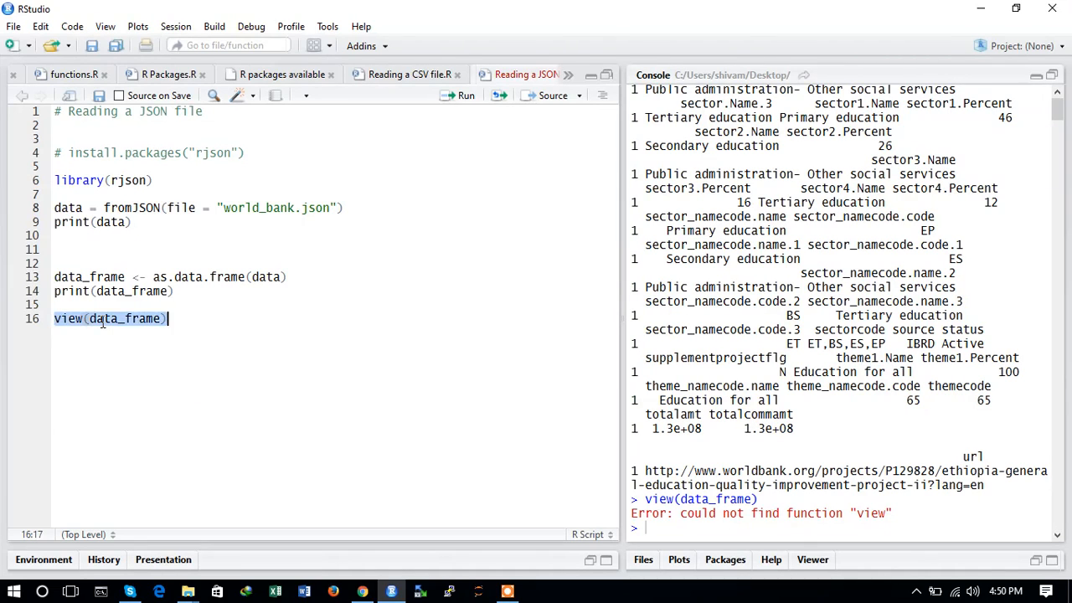